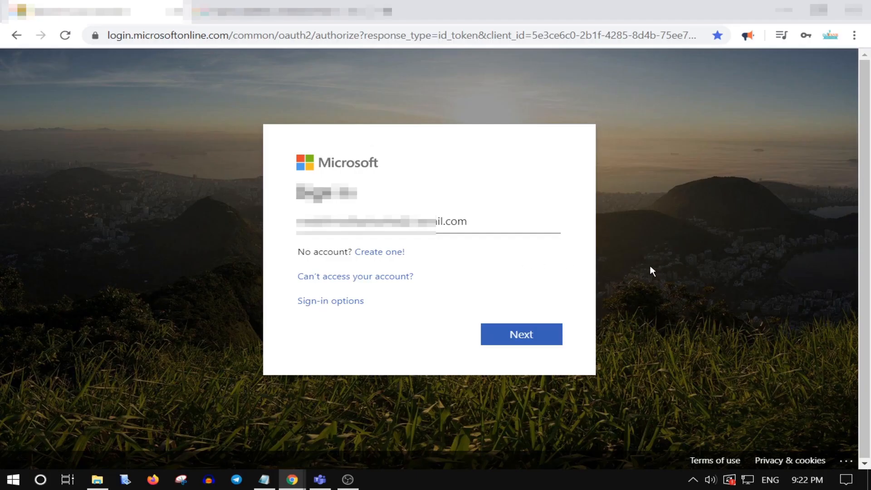
# Submit the account email and choose 'Forgot password?' to begin recovering the password
pyautogui.click(520, 334)
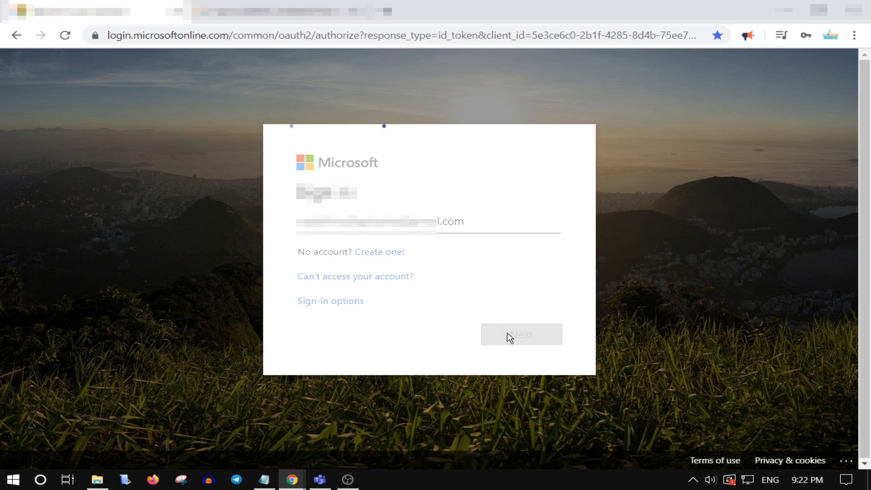
pyautogui.click(520, 334)
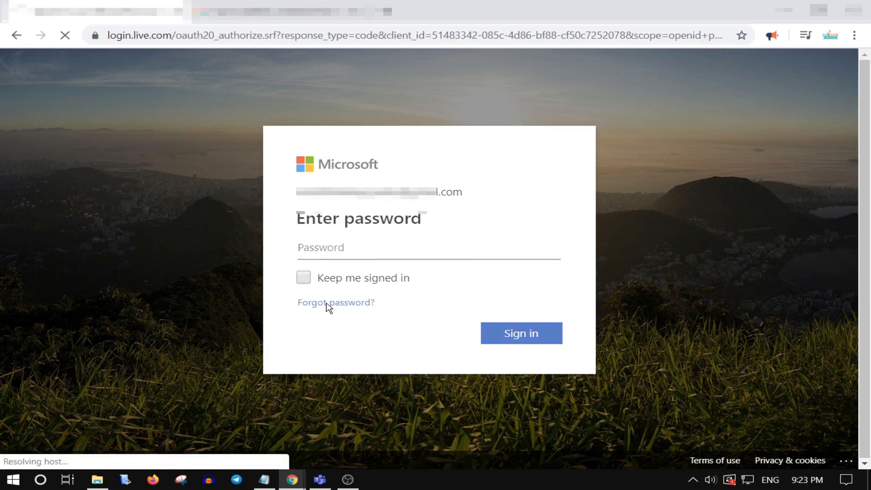
pyautogui.click(336, 303)
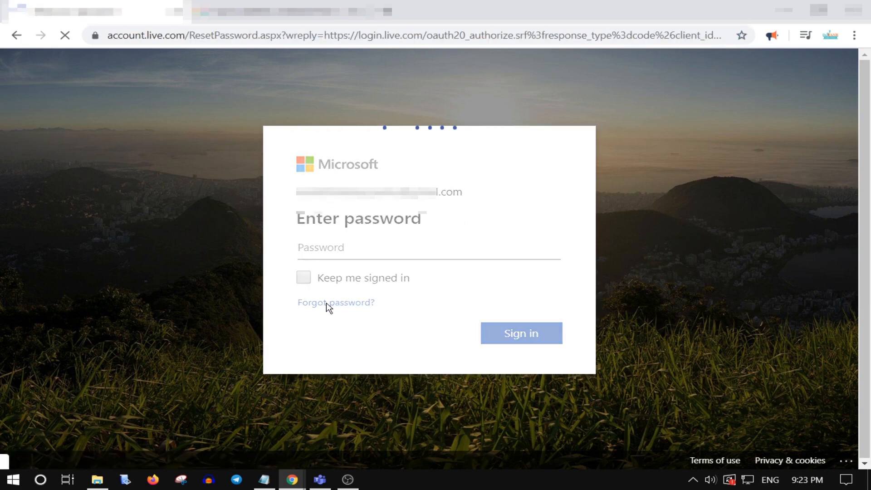
pyautogui.click(336, 303)
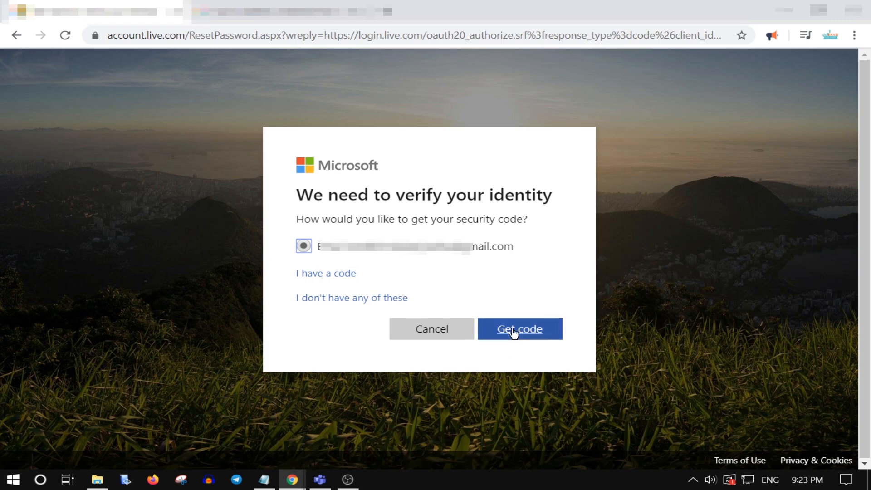
pyautogui.click(519, 328)
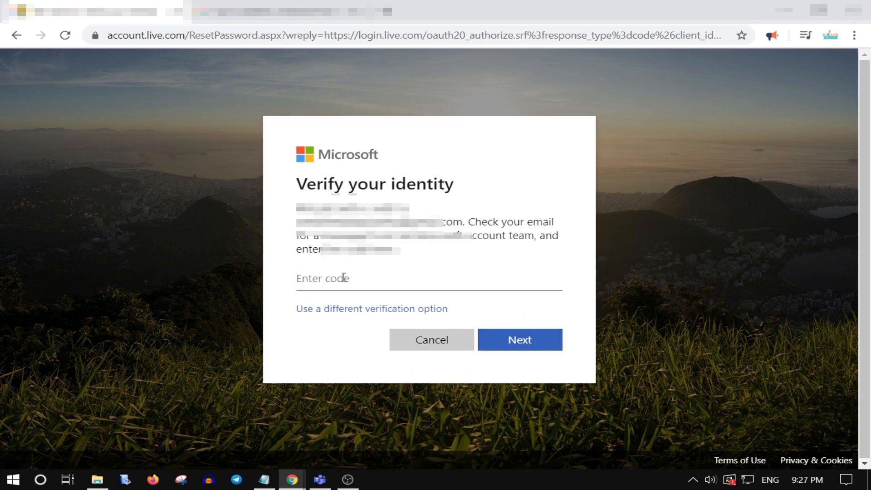
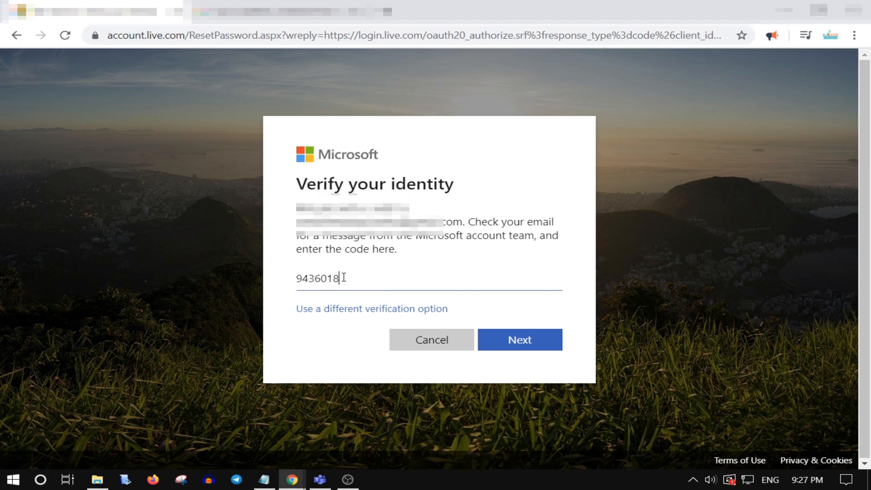
pyautogui.click(519, 340)
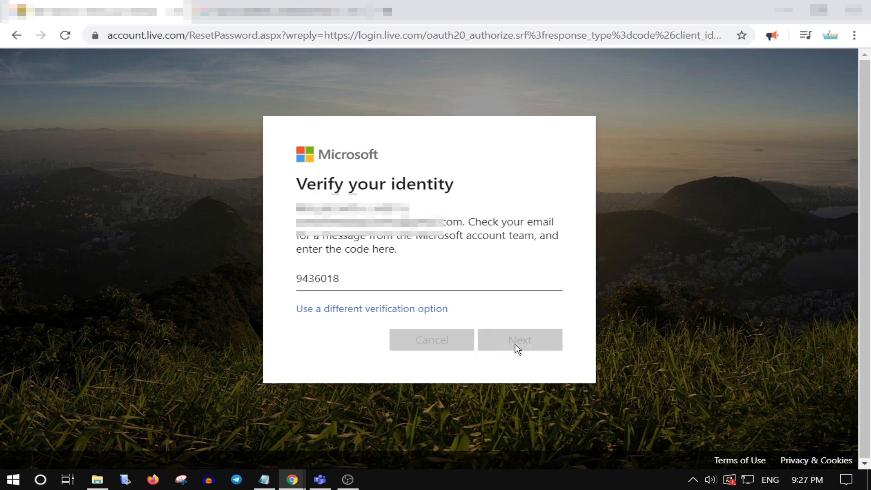
pyautogui.click(519, 340)
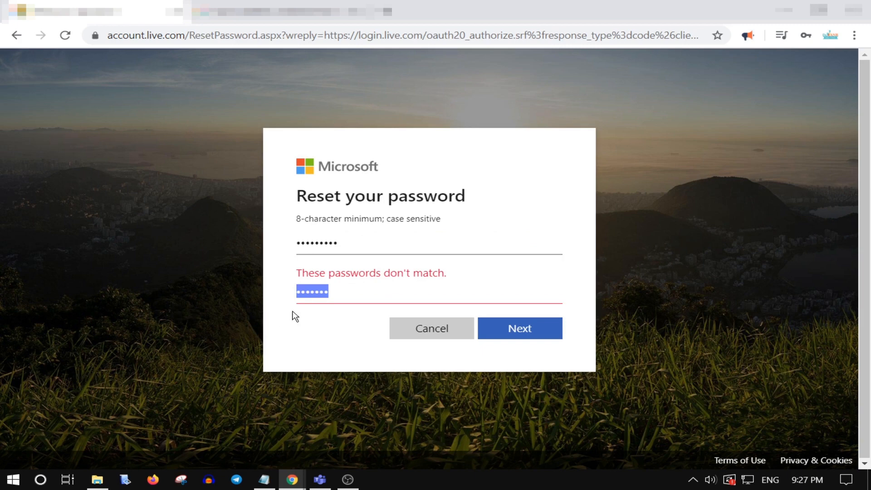
# Correct the mismatched confirmation, save the new password and return to sign-in
pyautogui.press('Backspace')
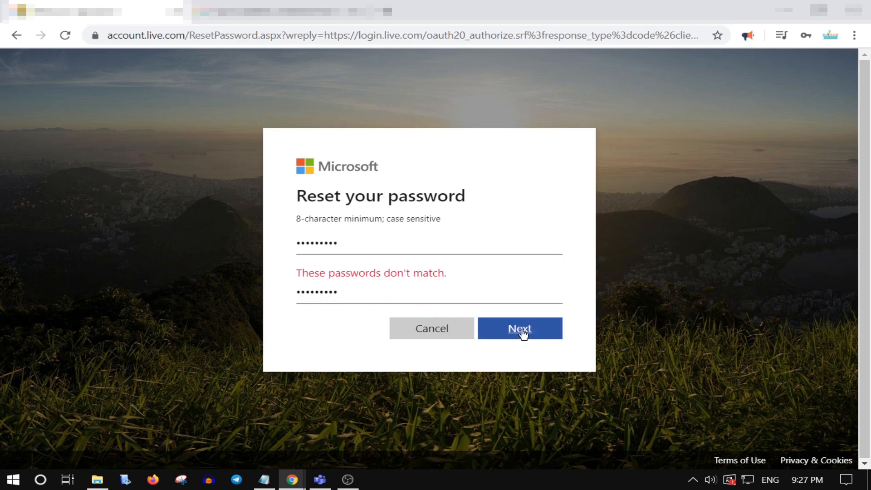
pyautogui.click(519, 328)
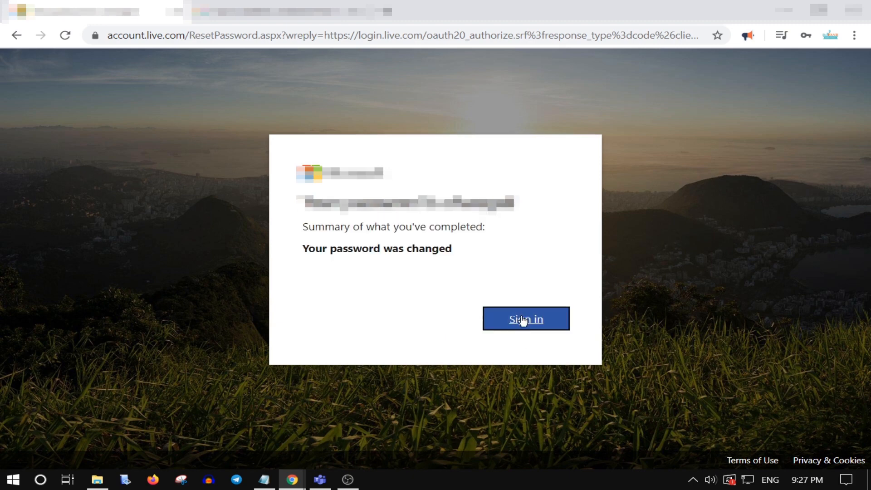
pyautogui.click(525, 319)
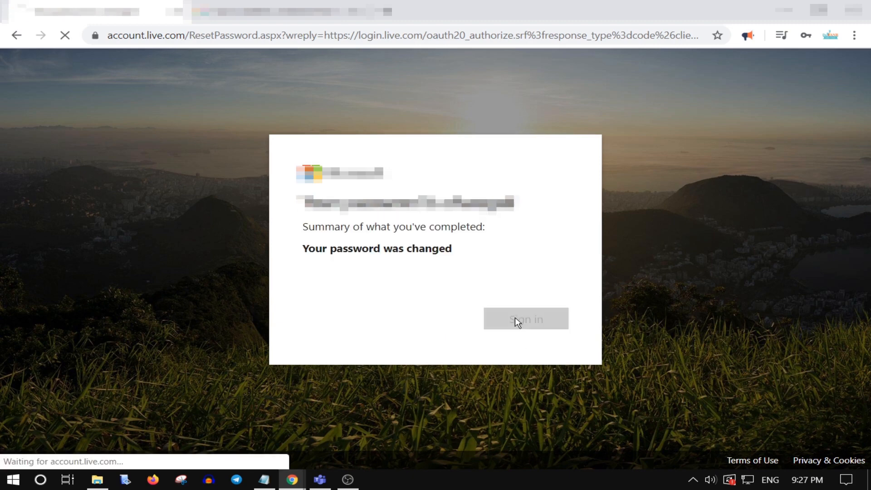
pyautogui.click(525, 318)
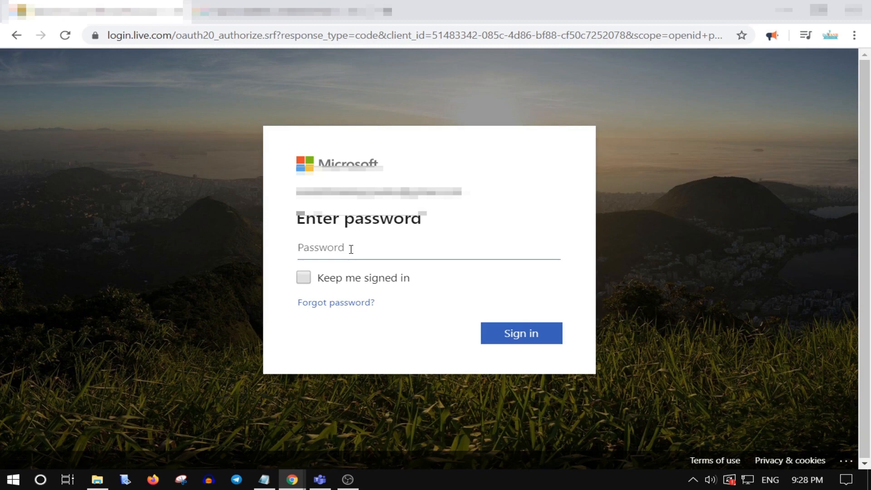
# Sign in with the newly set password, reaching the 'account has been locked' page
pyautogui.write('••••')
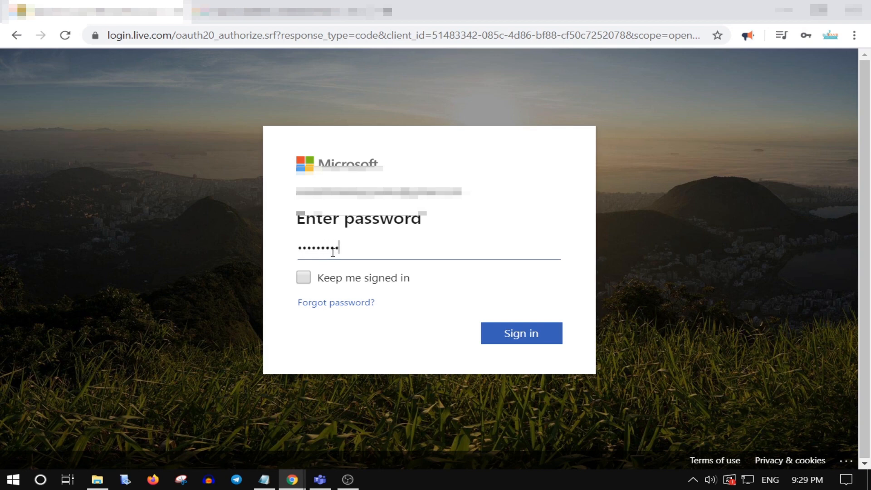
pyautogui.click(520, 333)
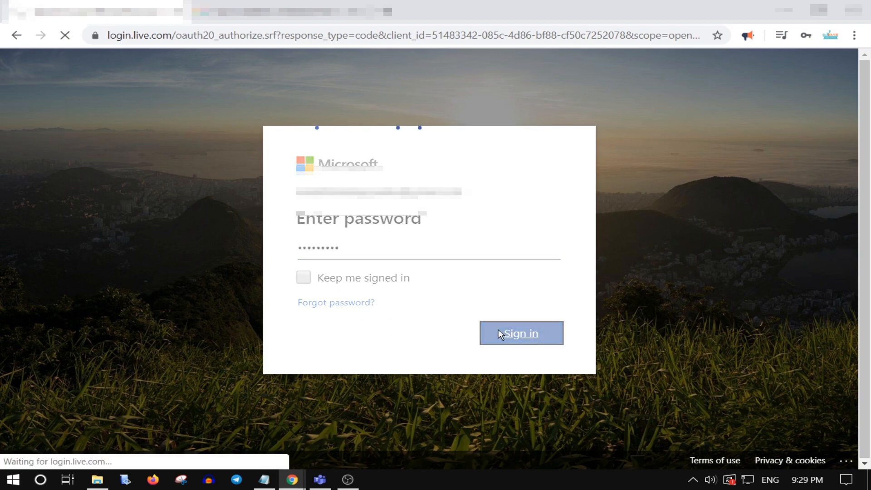
pyautogui.click(520, 333)
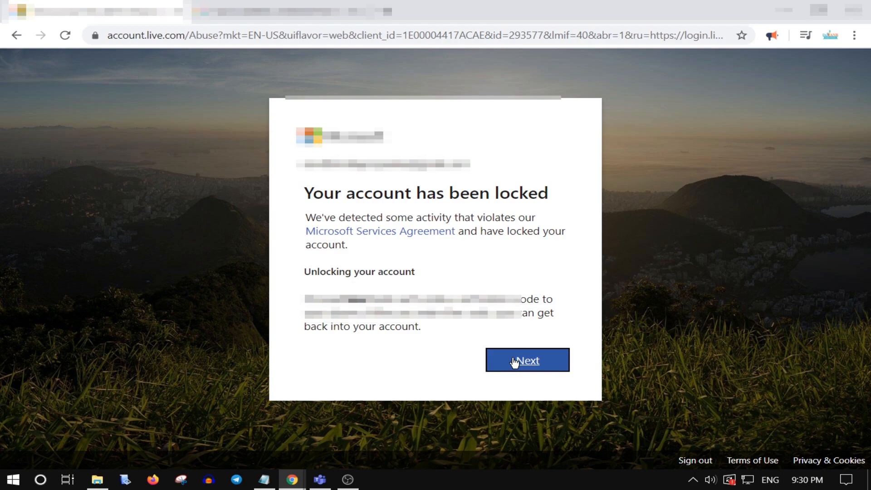
# Start unlocking the account and have a security code texted to the India (+91) number
pyautogui.click(527, 360)
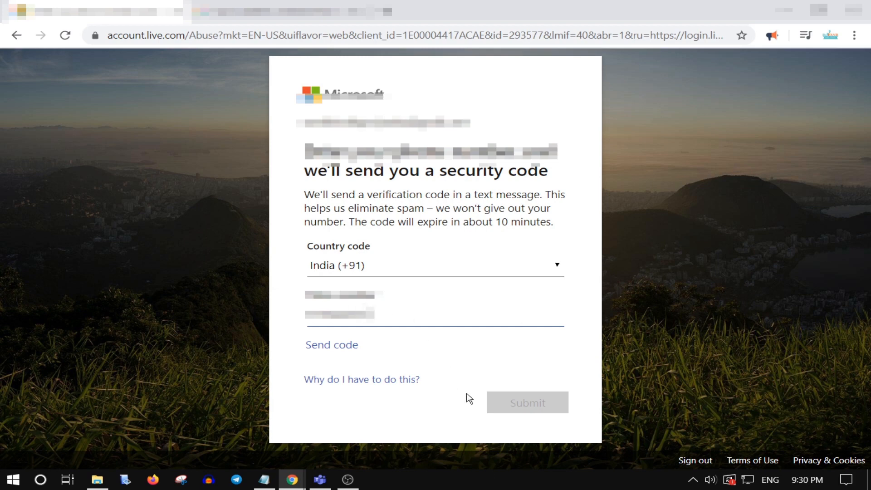
pyautogui.moveTo(331, 345)
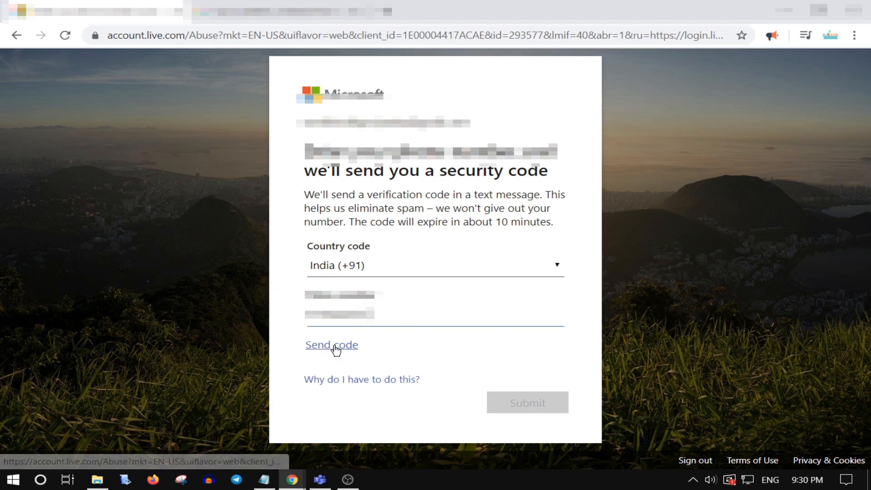
pyautogui.click(332, 344)
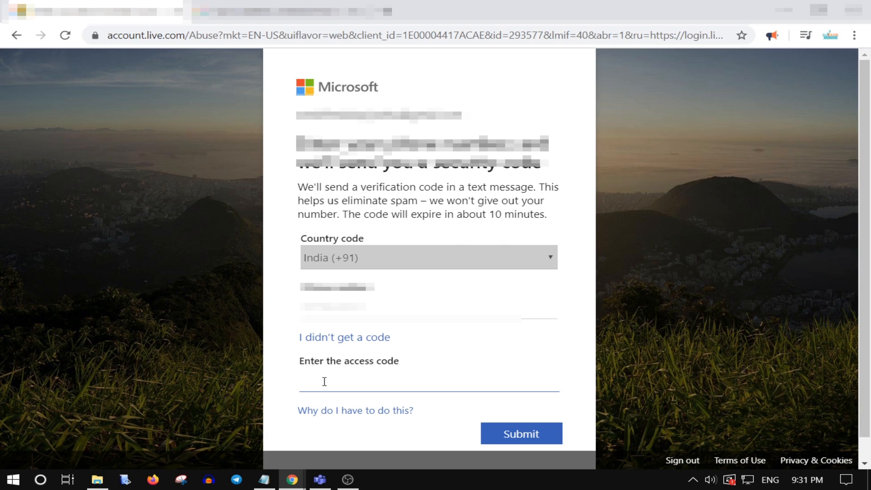
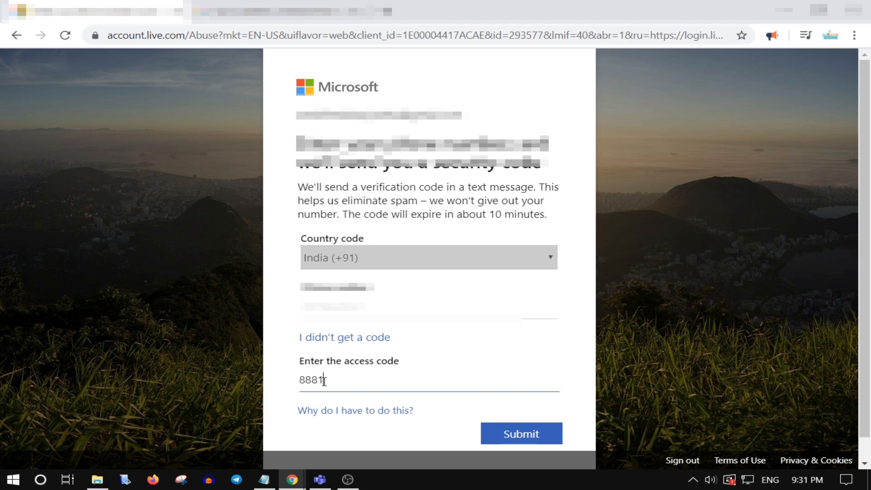
pyautogui.click(520, 434)
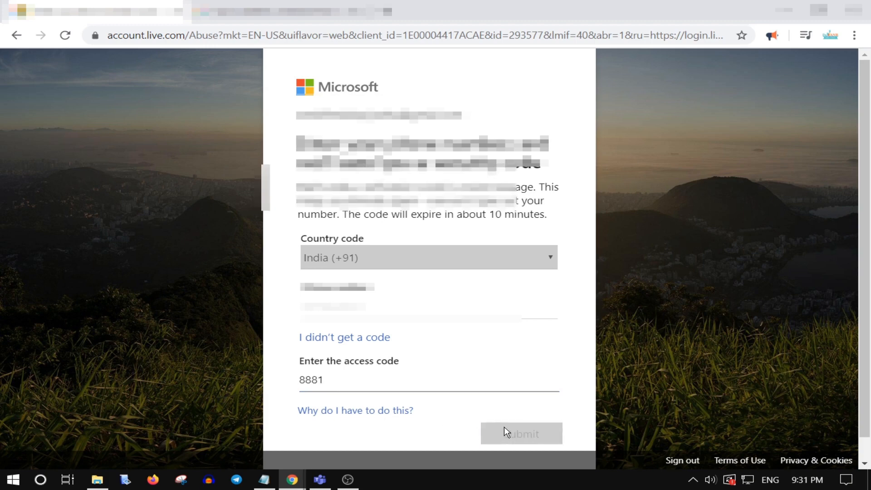
pyautogui.click(520, 434)
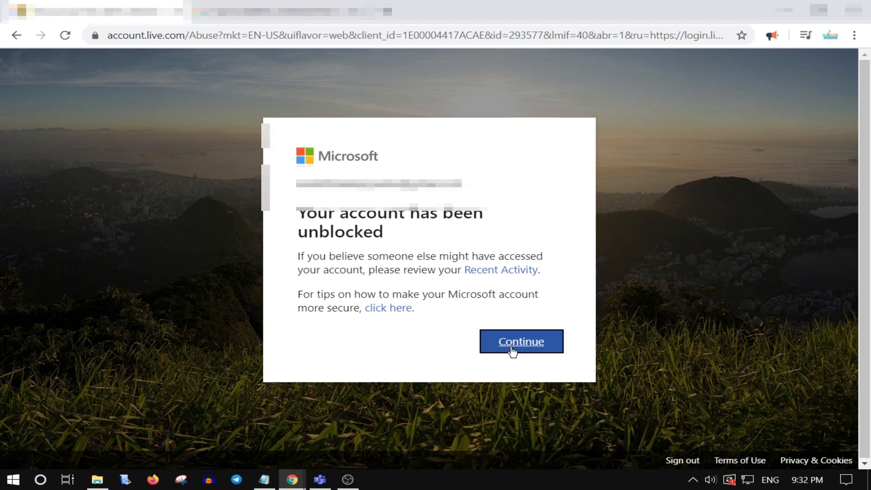
# Continue past the unblocked notice and decline the Authenticator app with 'No thanks'
pyautogui.click(520, 341)
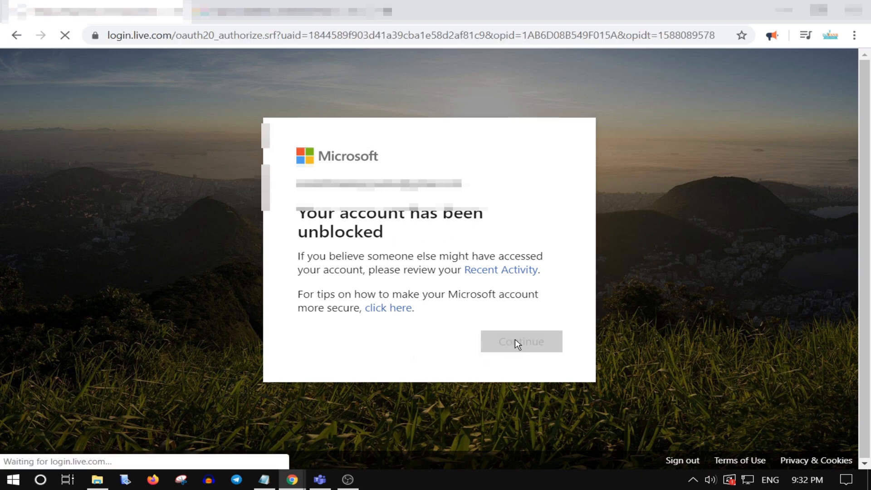
pyautogui.click(520, 341)
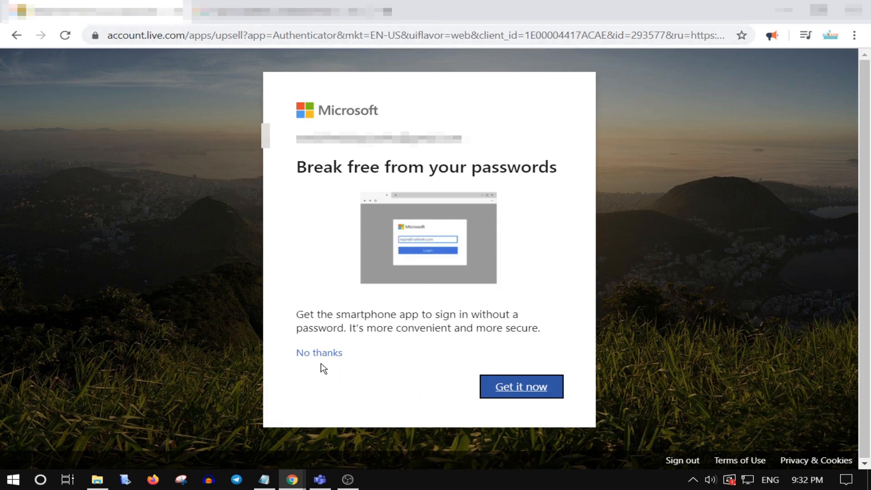
pyautogui.click(521, 387)
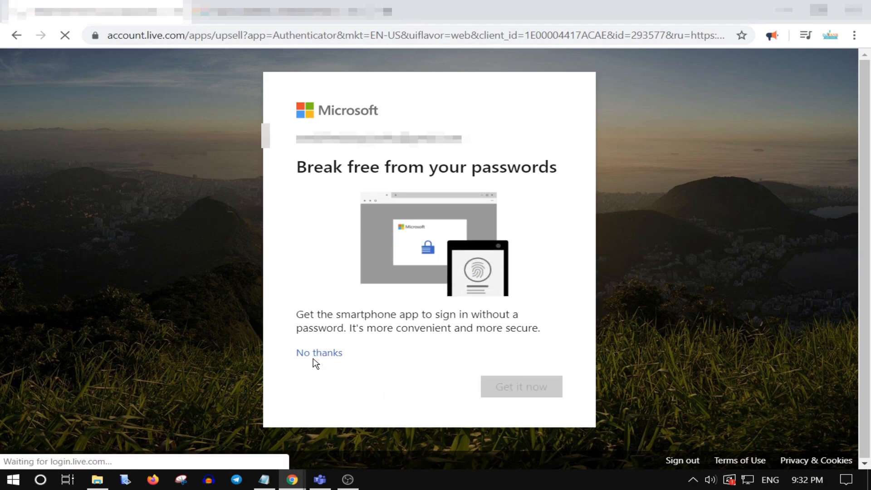